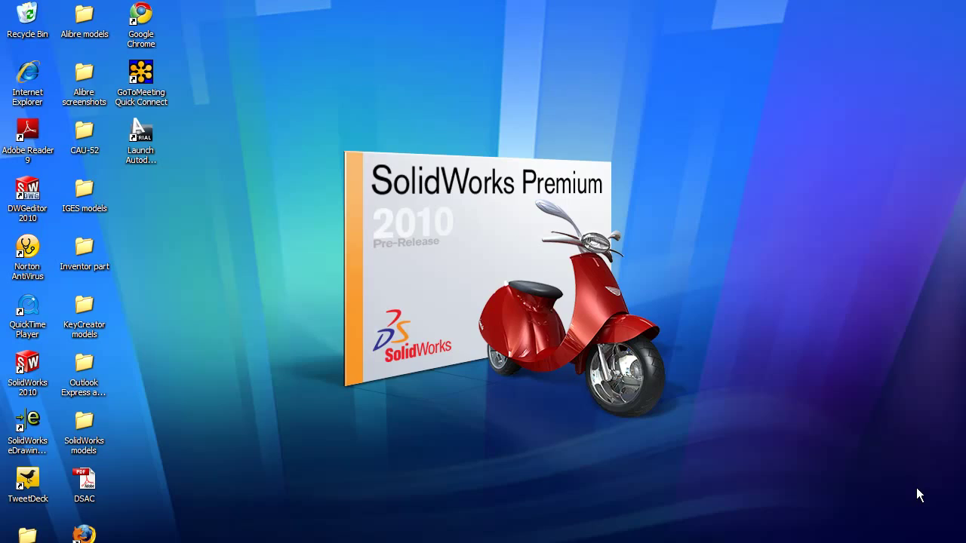
- Launch SolidWorks and highlight Sheet-Metal1, Sheet-Metal2 and Convert-Solid1 bodies in the tree
{"action": "double_click", "coordinate": [28, 369]}
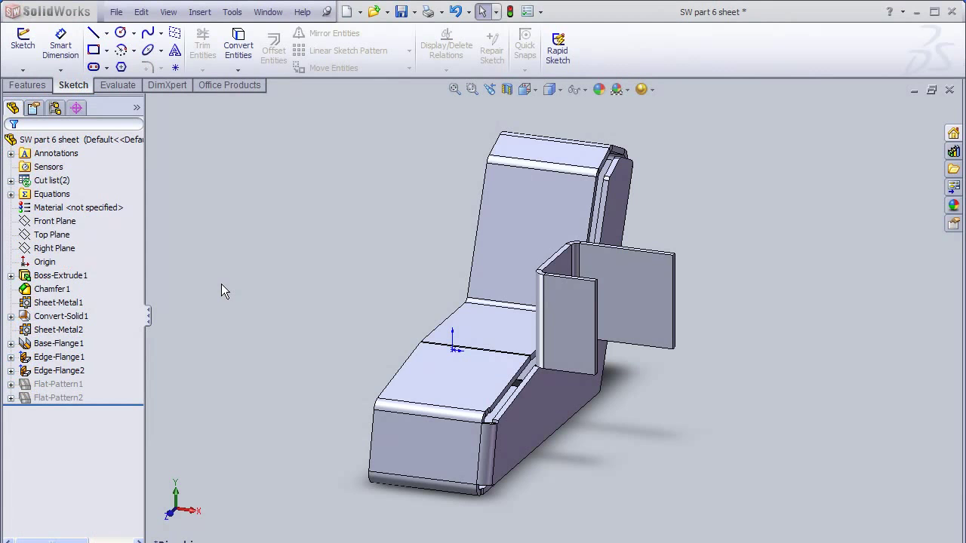
{"action": "mouse_move", "coordinate": [60, 305]}
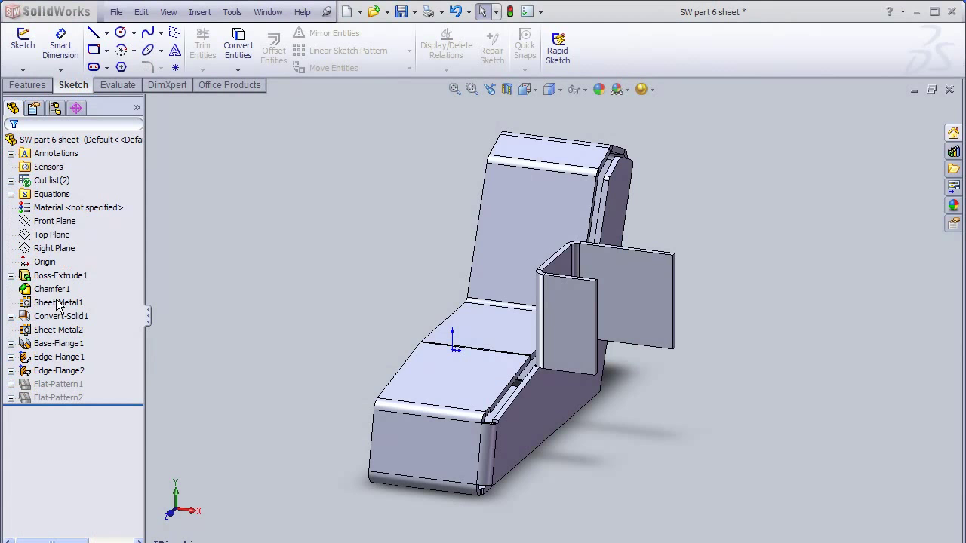
{"action": "left_click", "coordinate": [59, 302]}
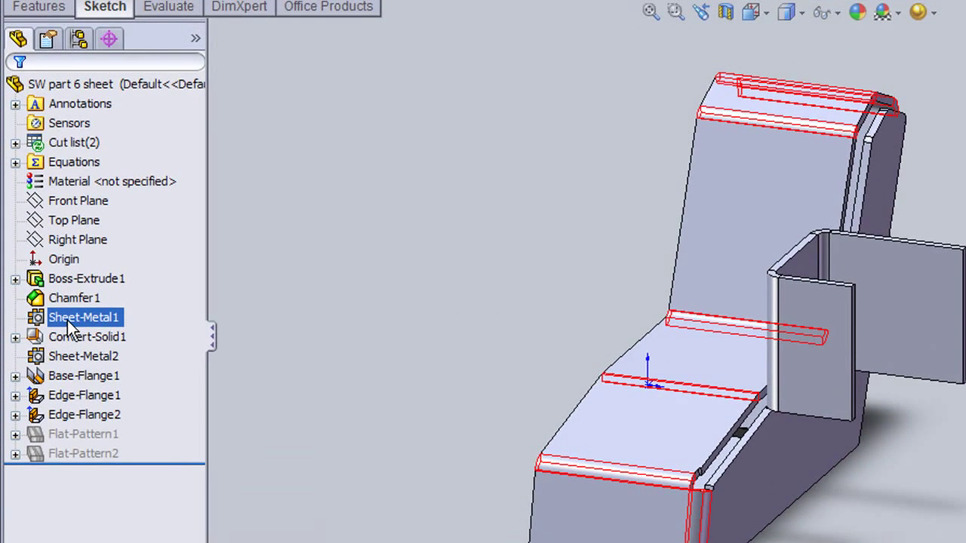
{"action": "left_click", "coordinate": [83, 356]}
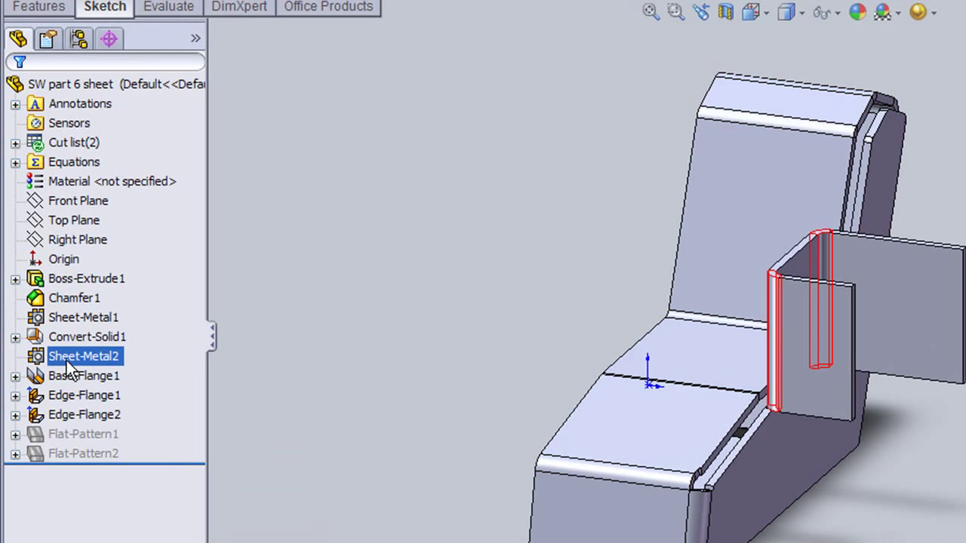
{"action": "left_click", "coordinate": [87, 337]}
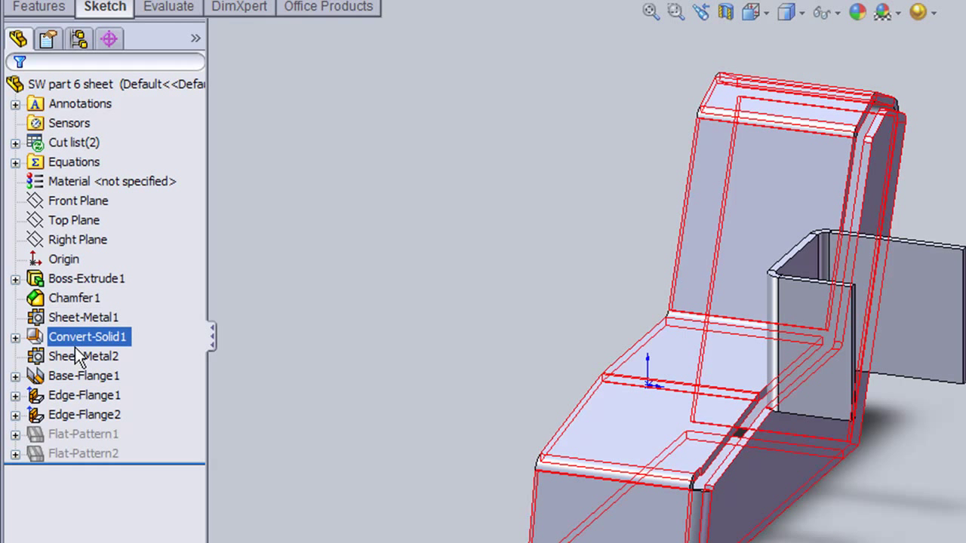
{"action": "left_click", "coordinate": [83, 356]}
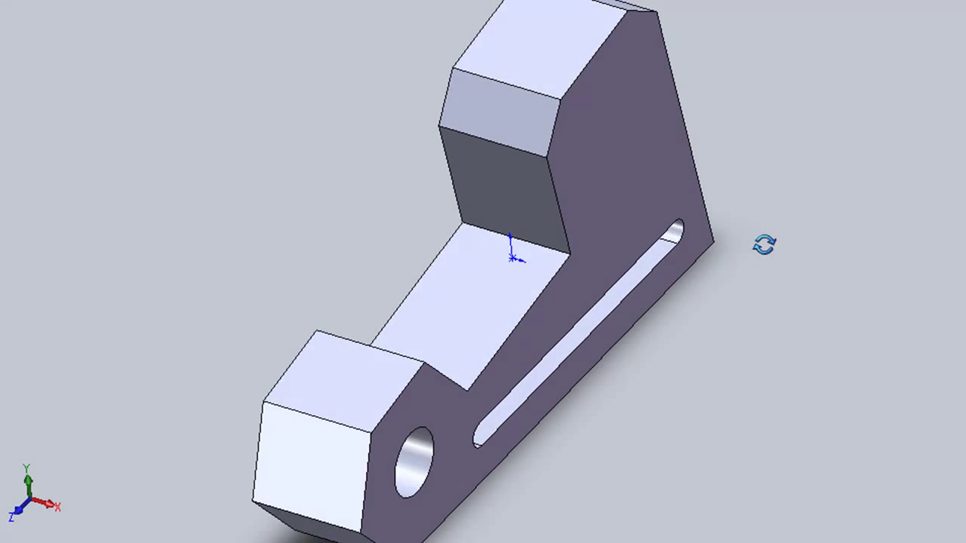
- Orbit the bracket and start Convert To Sheet Metal from the Insert menu
{"action": "left_click_drag", "start_coordinate": [513, 257], "coordinate": [627, 302]}
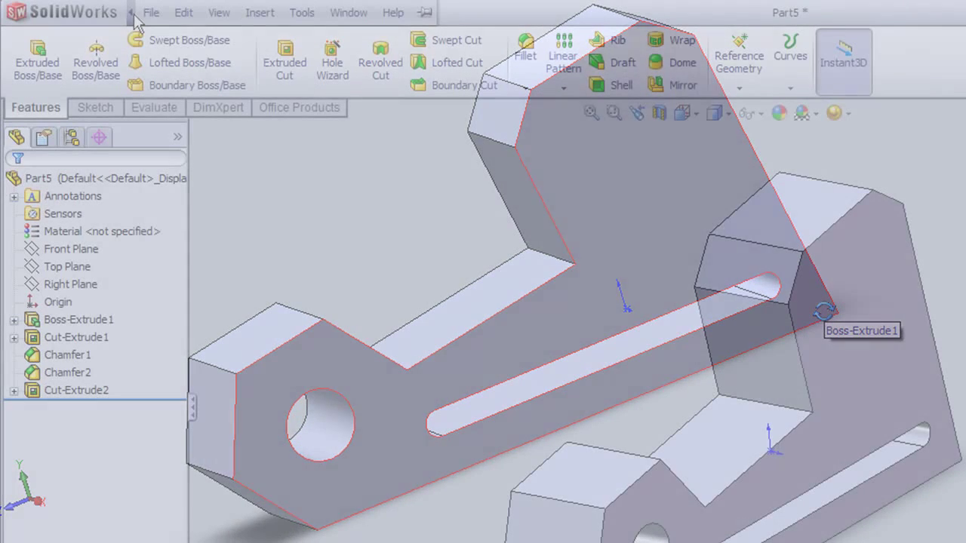
{"action": "left_click", "coordinate": [260, 12]}
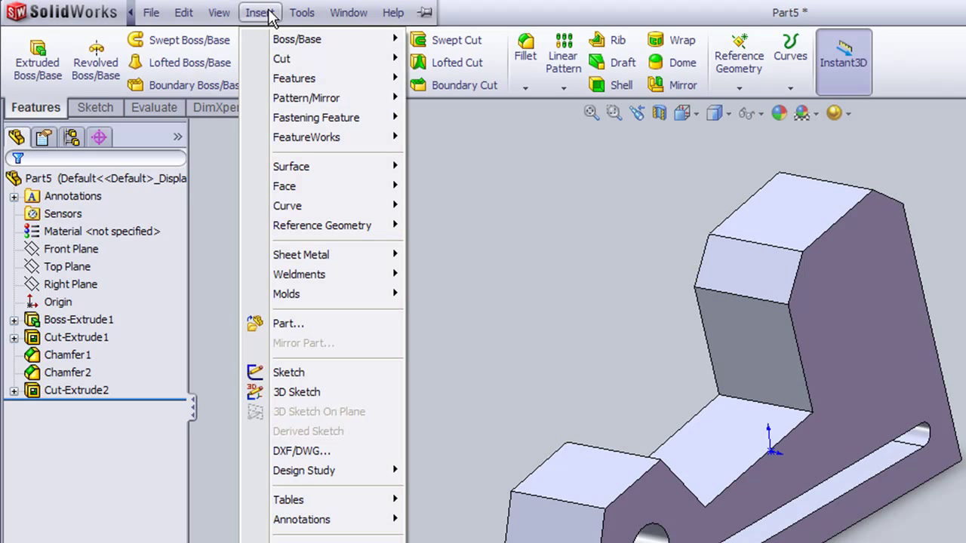
{"action": "mouse_move", "coordinate": [332, 255]}
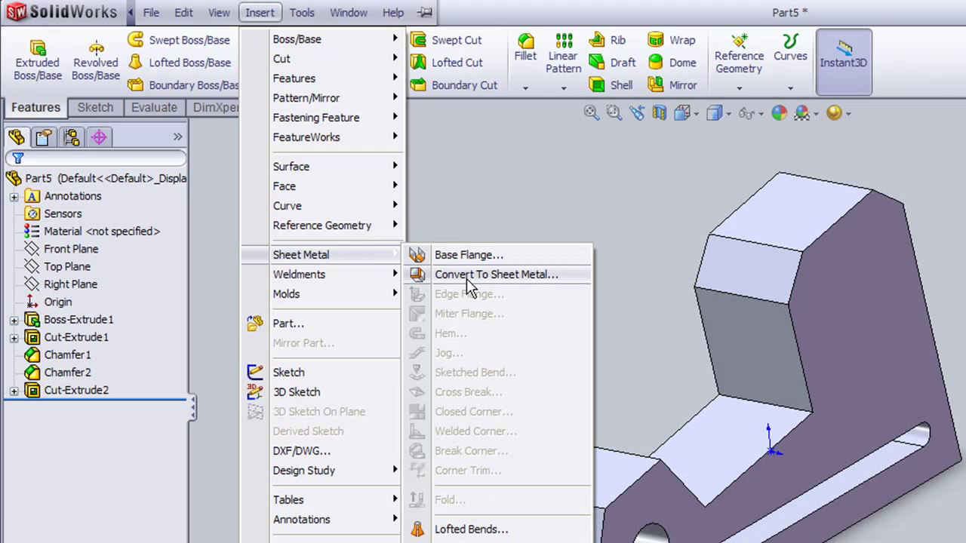
{"action": "left_click", "coordinate": [495, 274]}
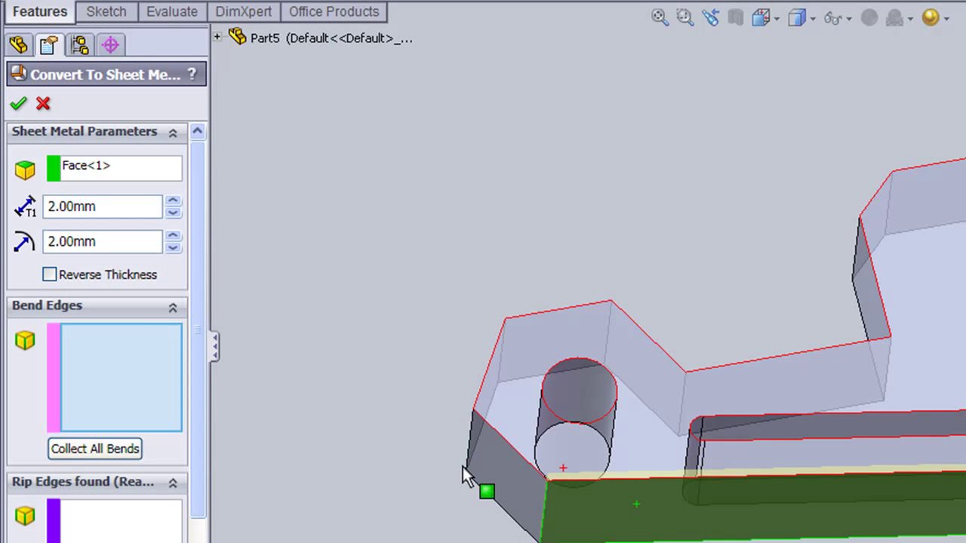
- Collect the bracket's bend edge and confirm the 2 mm sheet metal conversion
{"action": "left_click", "coordinate": [471, 438]}
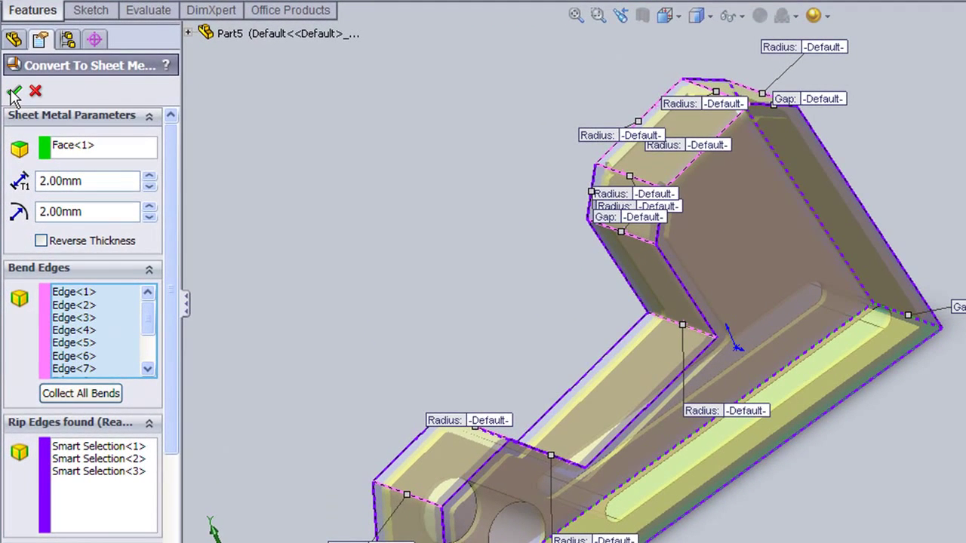
{"action": "left_click", "coordinate": [14, 92]}
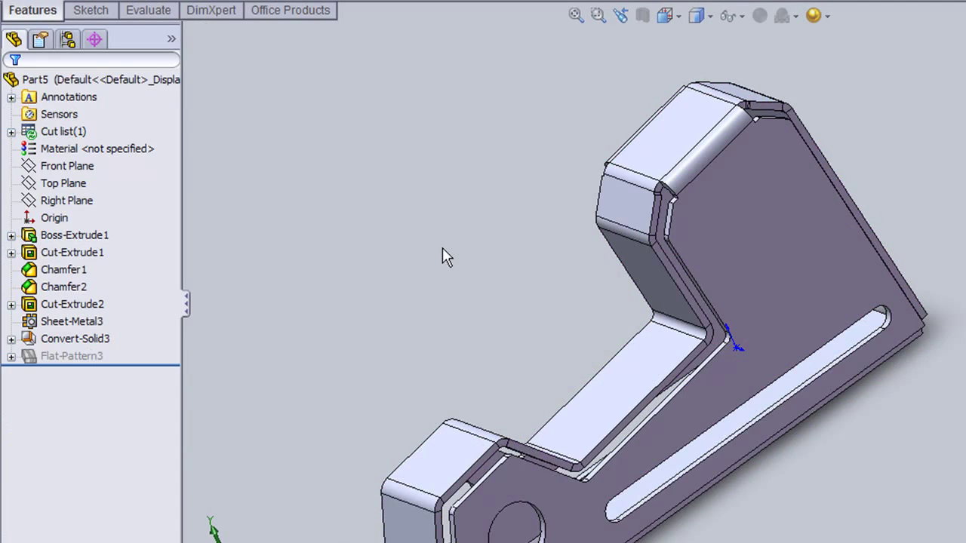
- Flatten the converted bracket body from its large face's context menu
{"action": "right_click", "coordinate": [446, 257]}
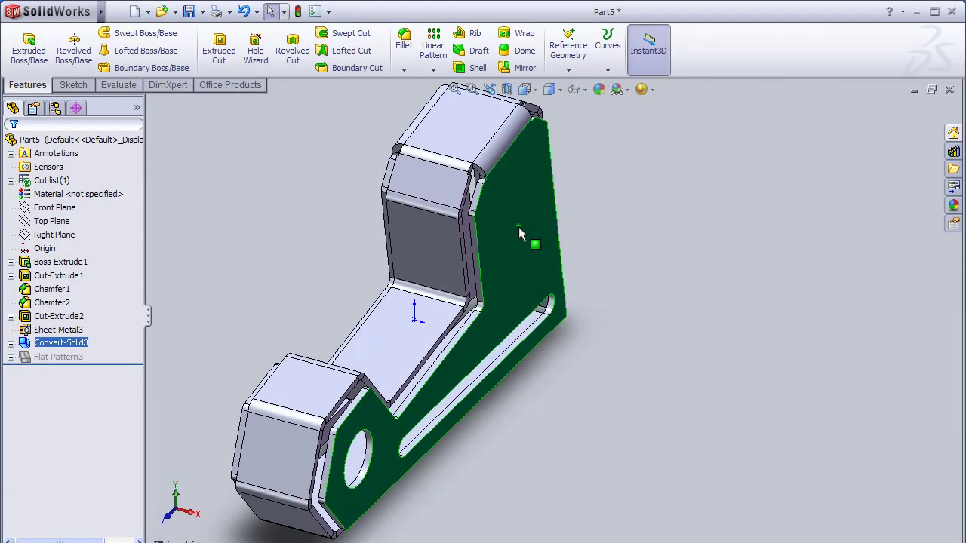
{"action": "right_click", "coordinate": [520, 230]}
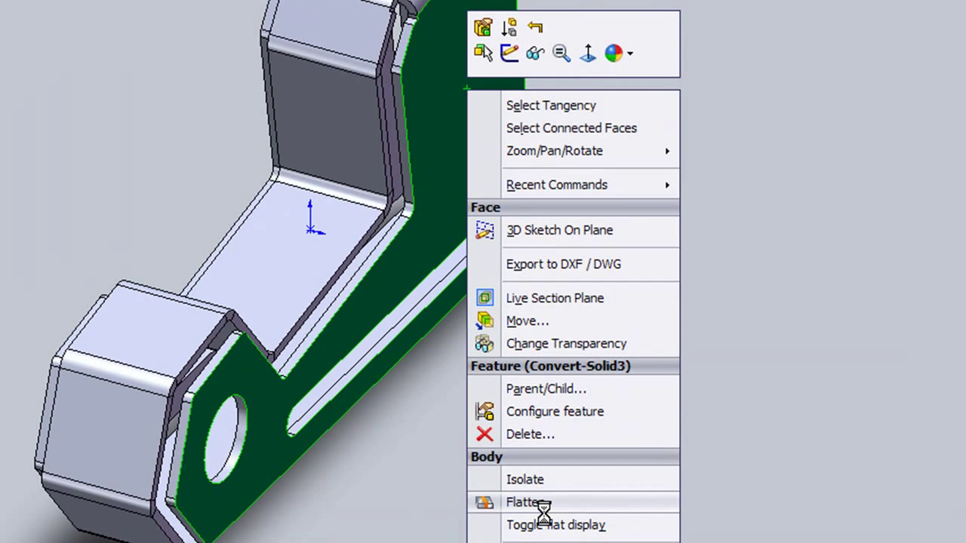
{"action": "mouse_move", "coordinate": [543, 524]}
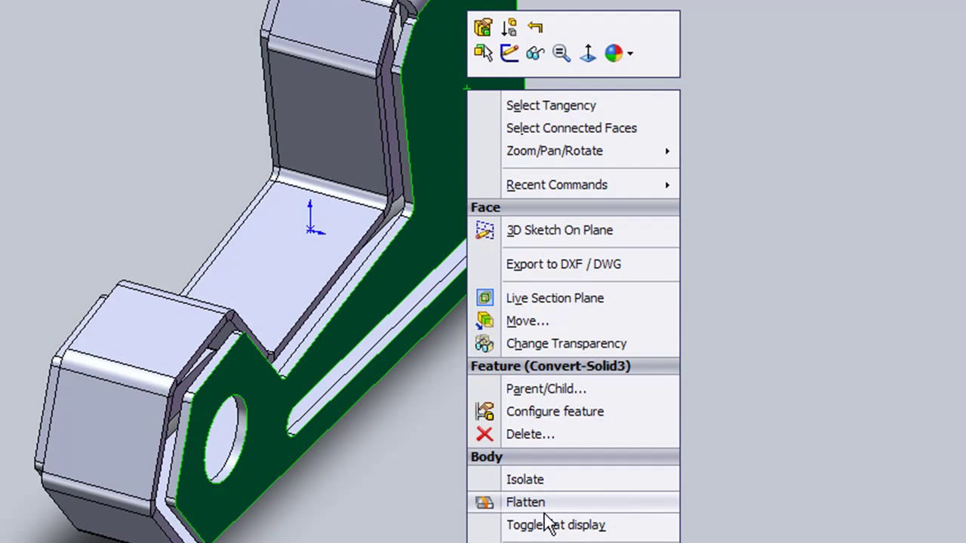
{"action": "left_click", "coordinate": [525, 502]}
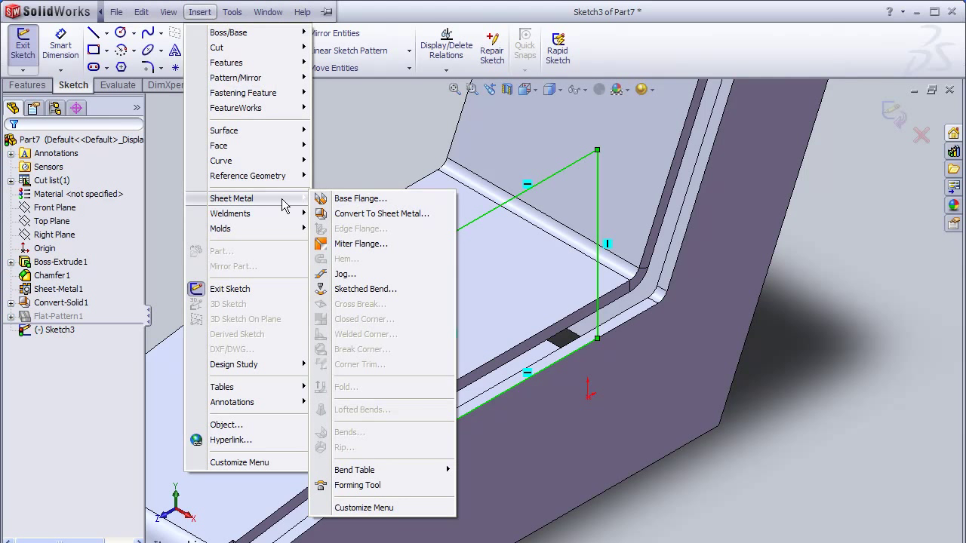
- Create a 2 mm base flange plate from the rectangle sketch with Merge result toggled
{"action": "left_click", "coordinate": [360, 197]}
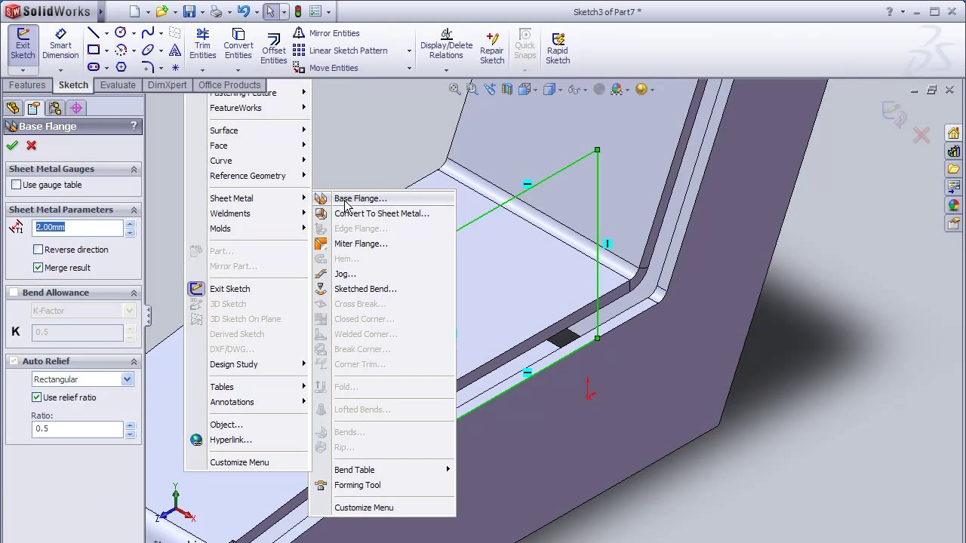
{"action": "left_click", "coordinate": [360, 197]}
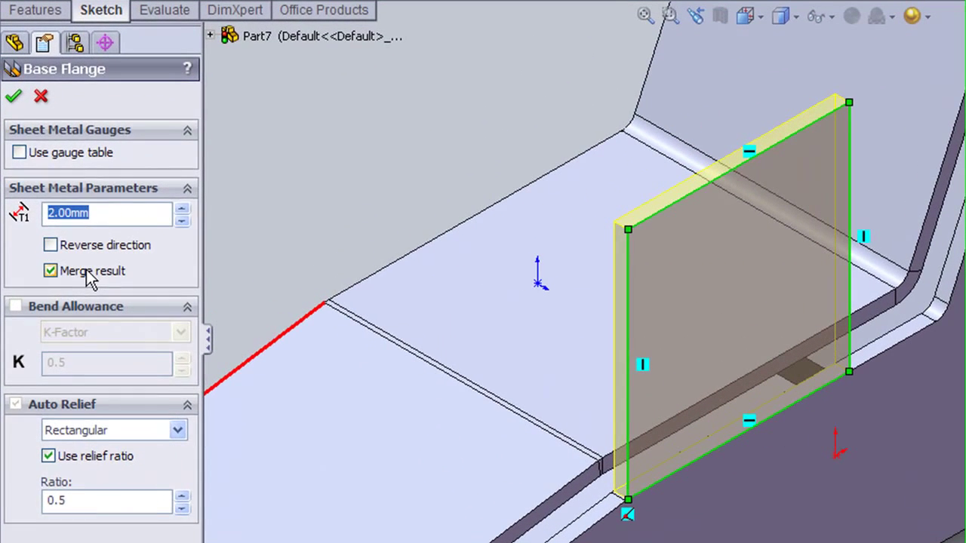
{"action": "left_click", "coordinate": [14, 96]}
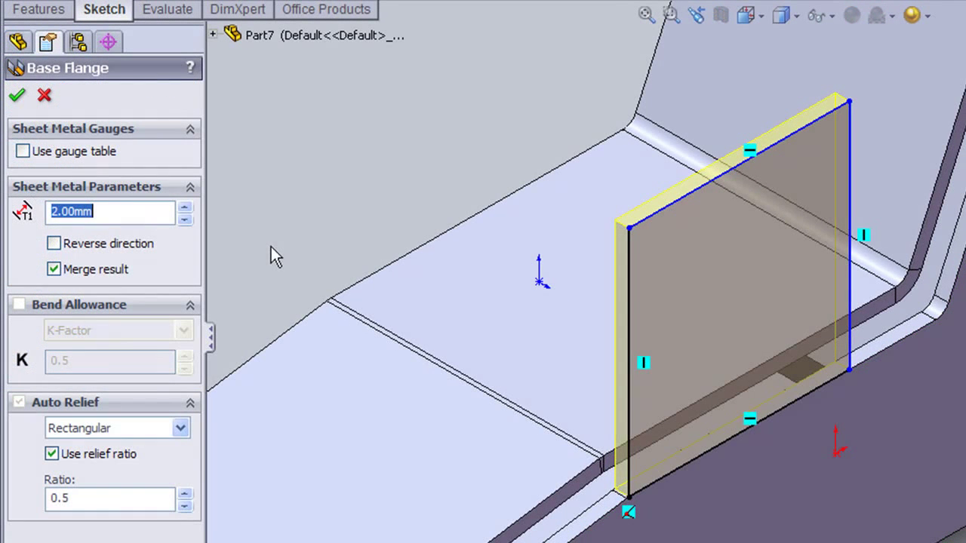
{"action": "left_click", "coordinate": [54, 269]}
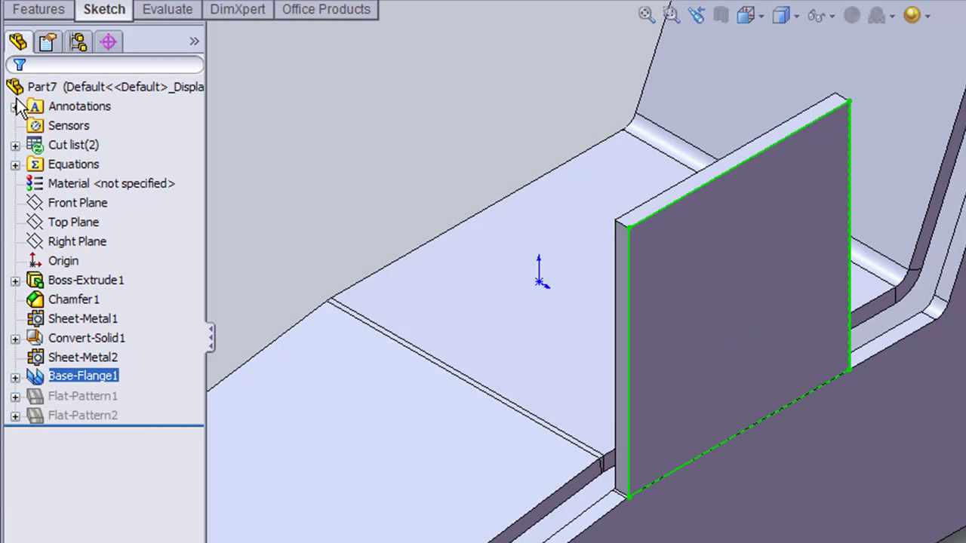
- Review the example part's Sheet-Metal1 and Sheet-Metal2 bodies against the new plate
{"action": "left_click", "coordinate": [736, 343]}
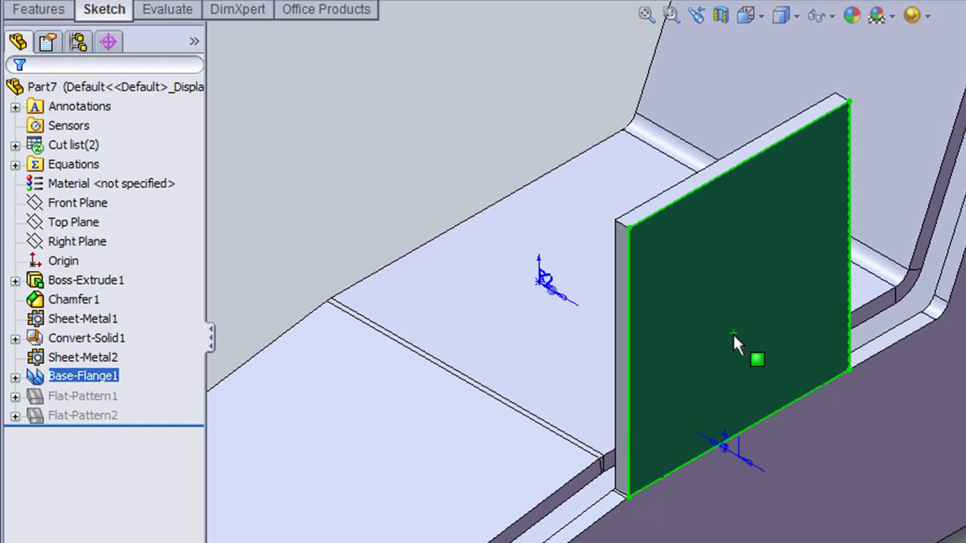
{"action": "left_click", "coordinate": [86, 337]}
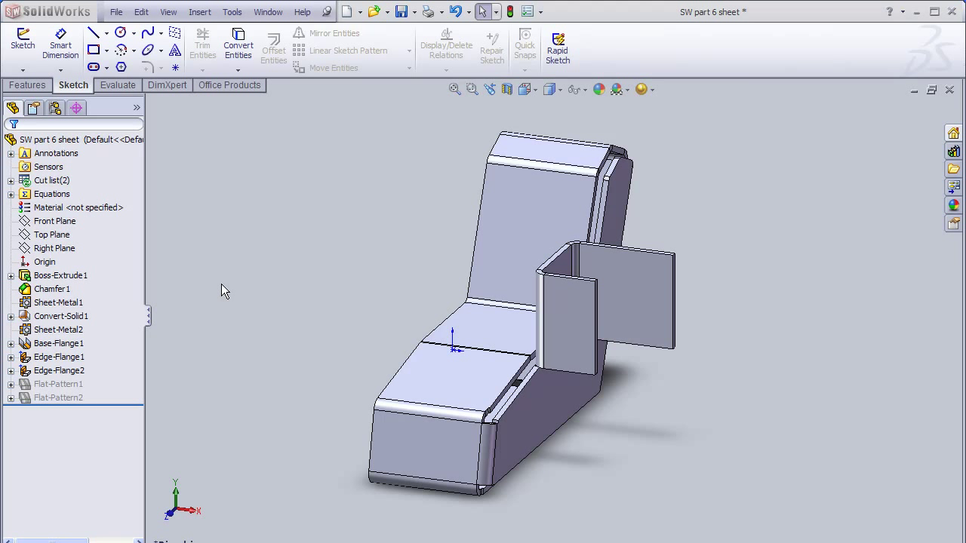
{"action": "left_click", "coordinate": [58, 302]}
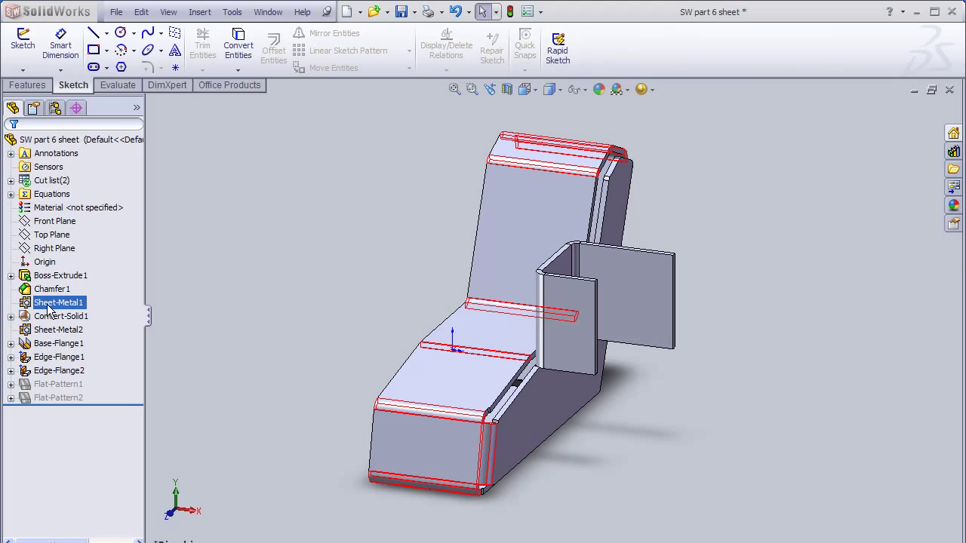
{"action": "left_click", "coordinate": [59, 330]}
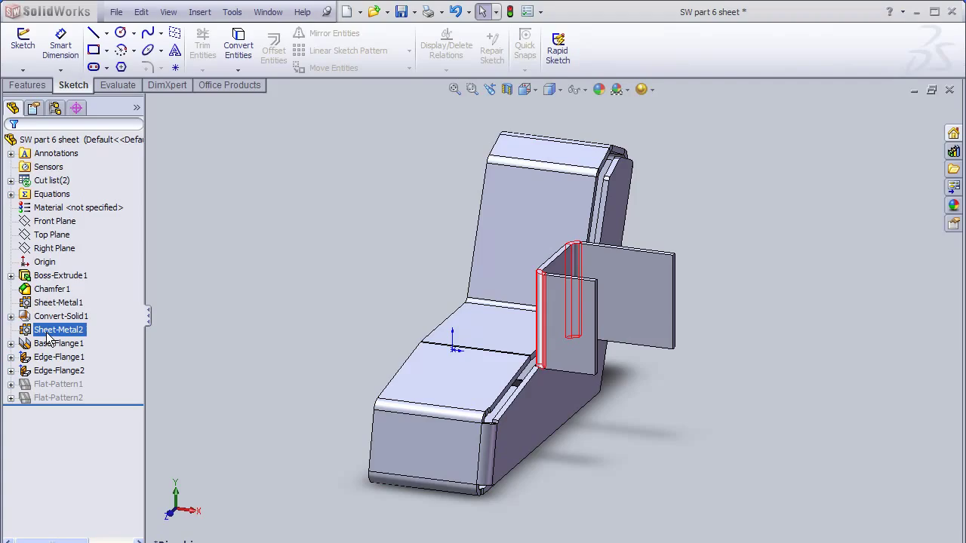
{"action": "left_click", "coordinate": [59, 303]}
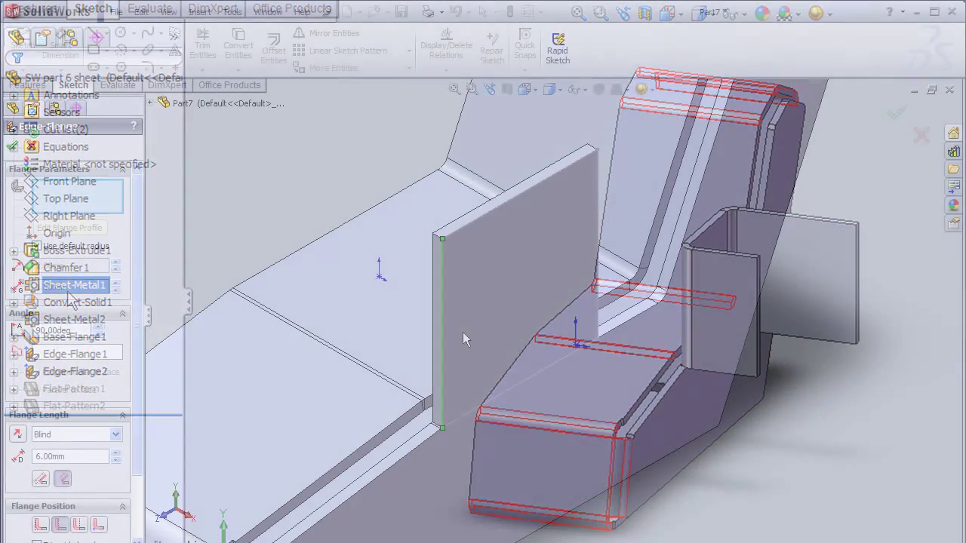
- Place 6 mm, 90° edge flanges along the plate's vertical side edges
{"action": "left_click", "coordinate": [443, 332]}
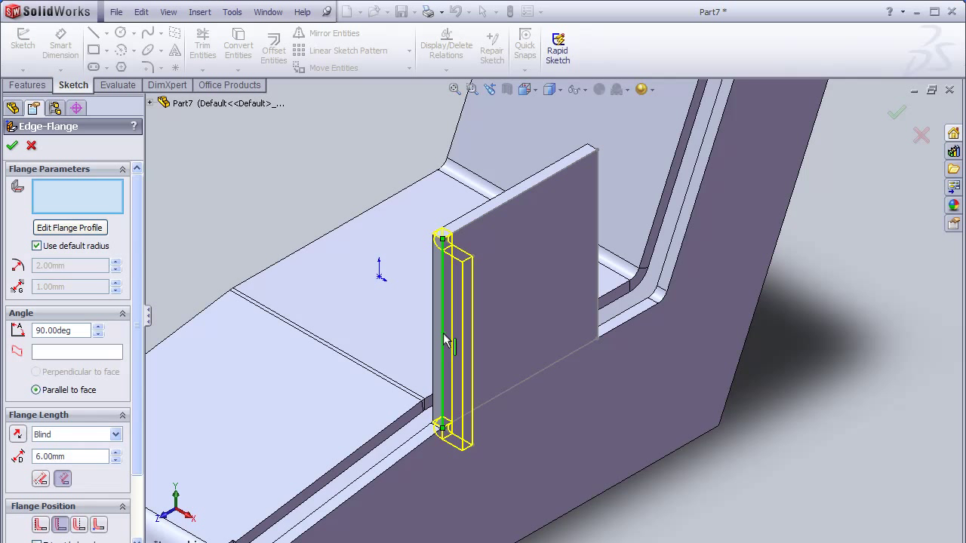
{"action": "left_click", "coordinate": [451, 340]}
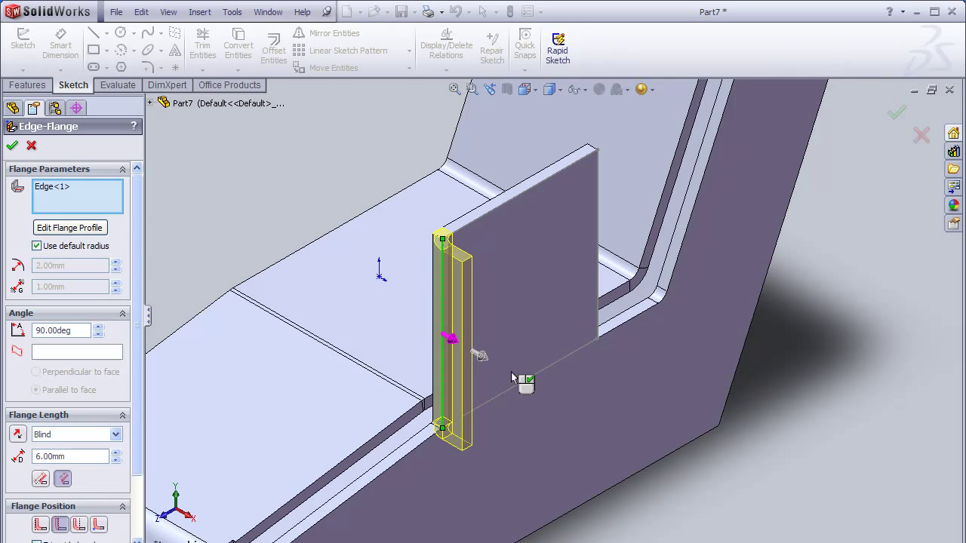
{"action": "mouse_move", "coordinate": [551, 392]}
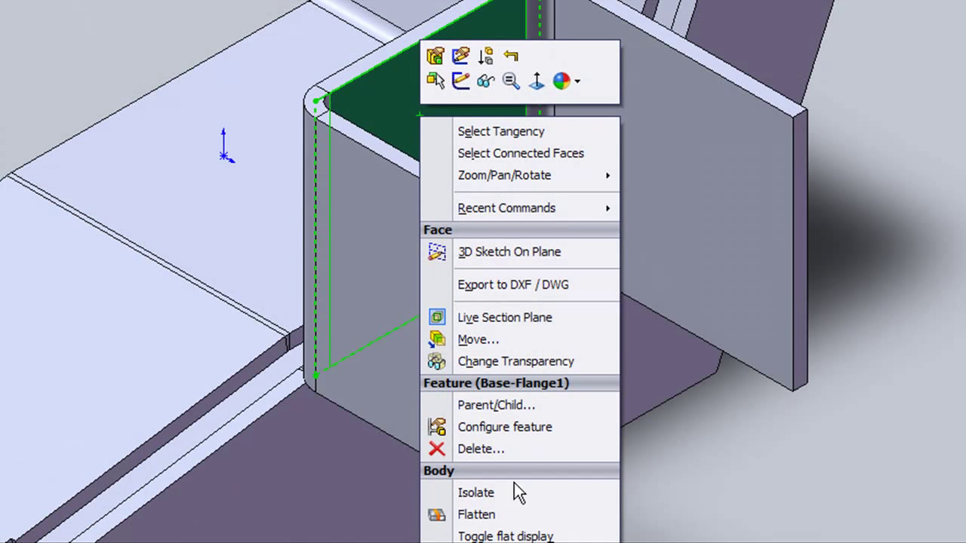
- Flatten the U-shaped channel body into a flat strip with bend lines
{"action": "left_click", "coordinate": [477, 515]}
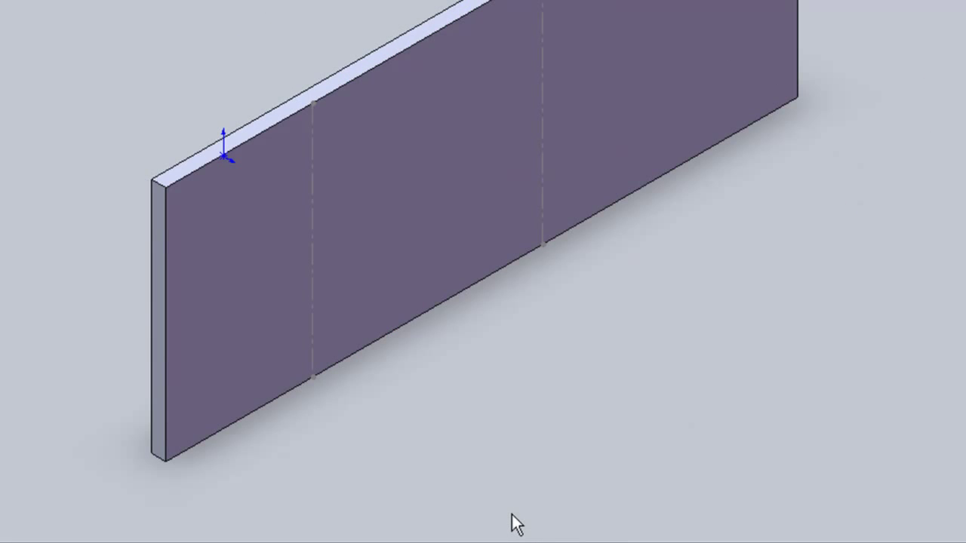
{"action": "left_click", "coordinate": [460, 151]}
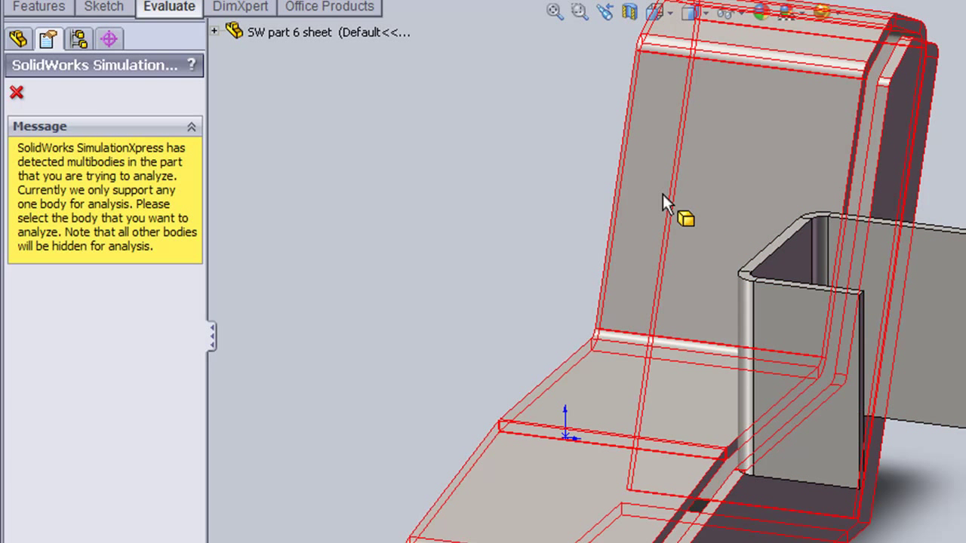
- Analyze the main body in SimulationXpress and show its displacement plot
{"action": "left_click", "coordinate": [16, 92]}
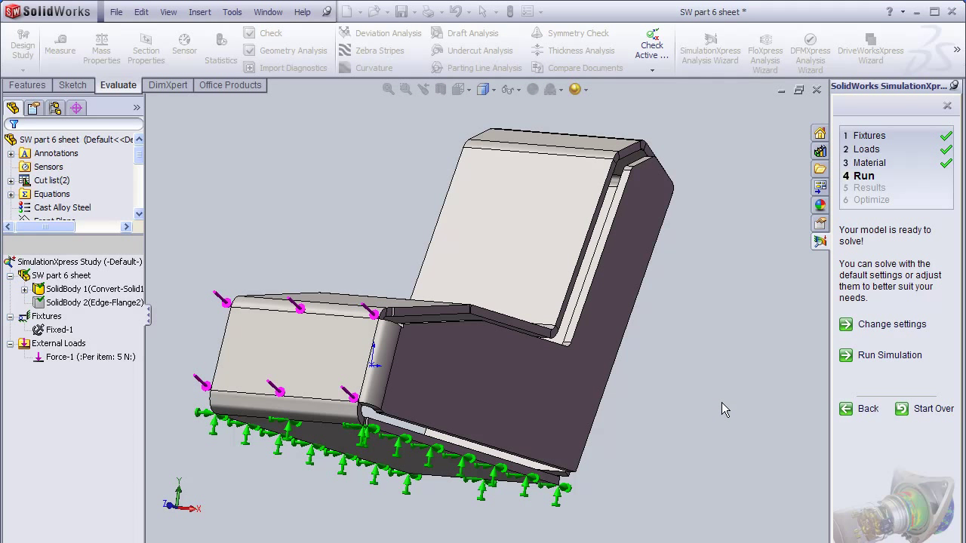
{"action": "left_click", "coordinate": [889, 355]}
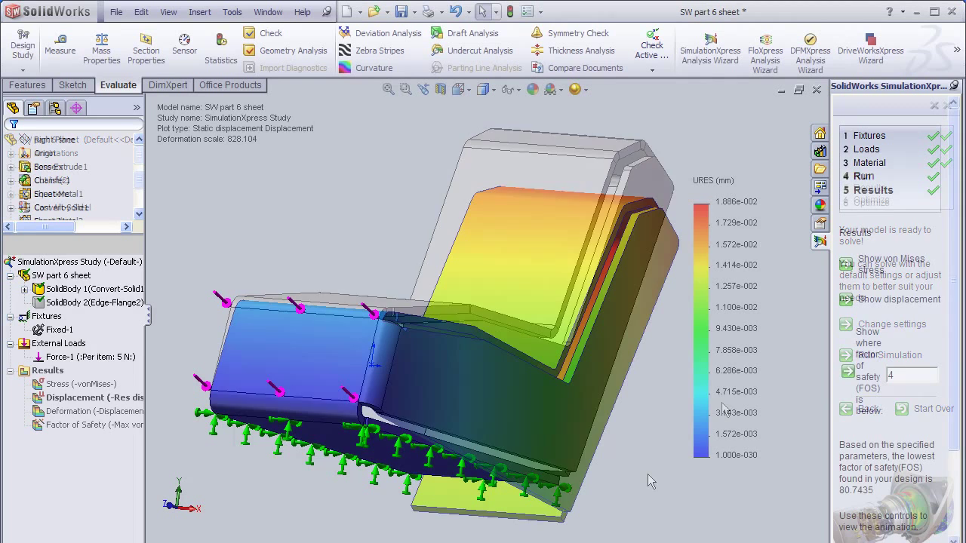